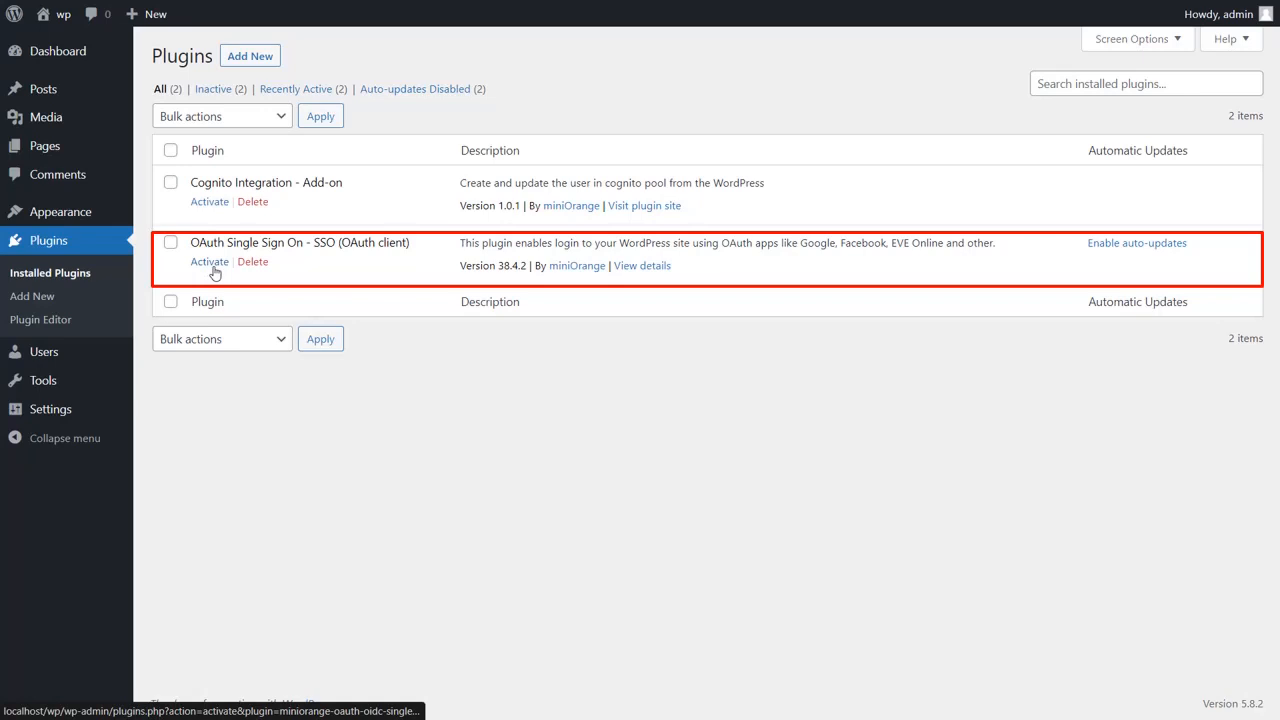
Step: Activate the OAuth Single Sign On plugin and the Cognito Integration add-on
{"action": "left_click", "coordinate": [209, 261]}
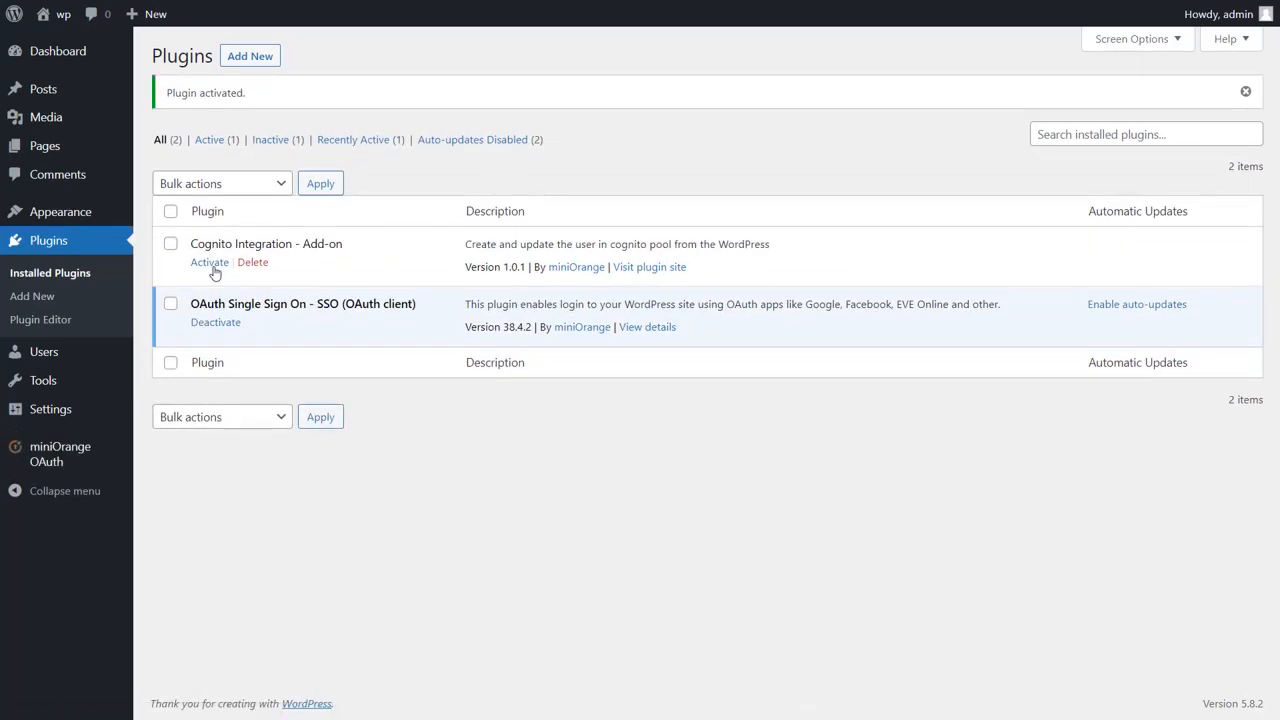
{"action": "left_click", "coordinate": [209, 262]}
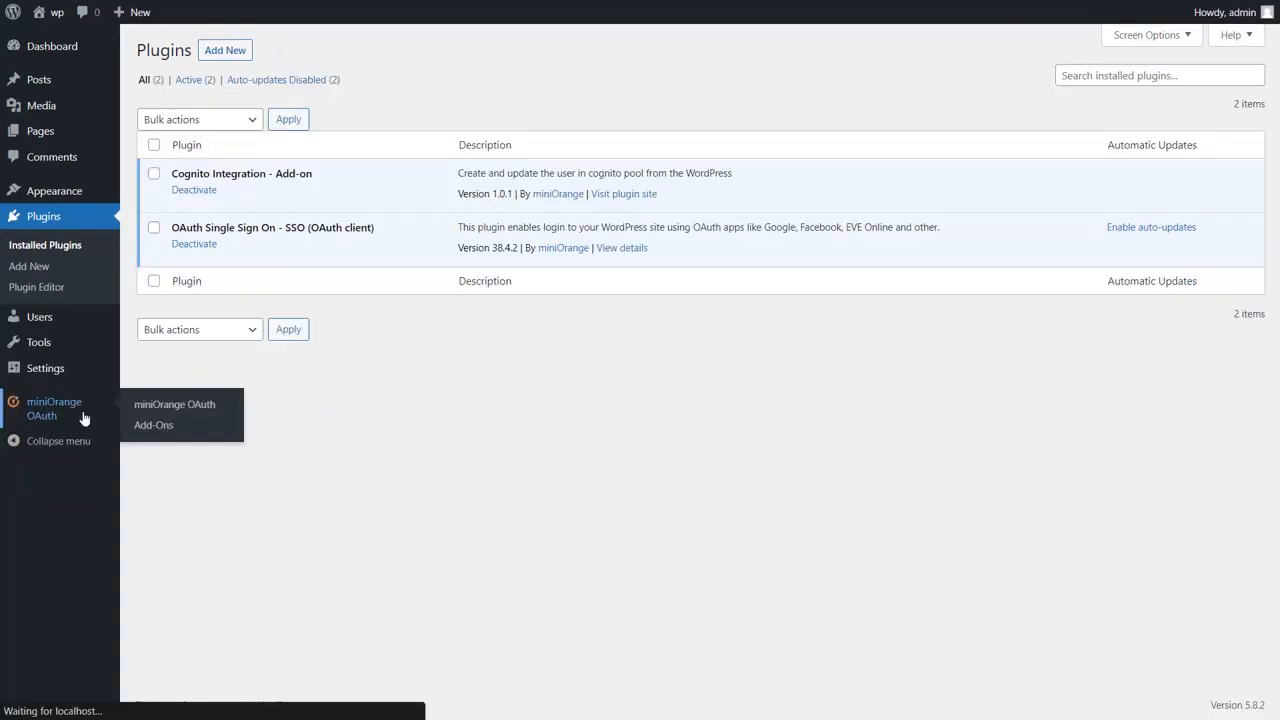
Step: Filter the application list by 'cognito' and choose Cognito Integrator
{"action": "left_click", "coordinate": [174, 404]}
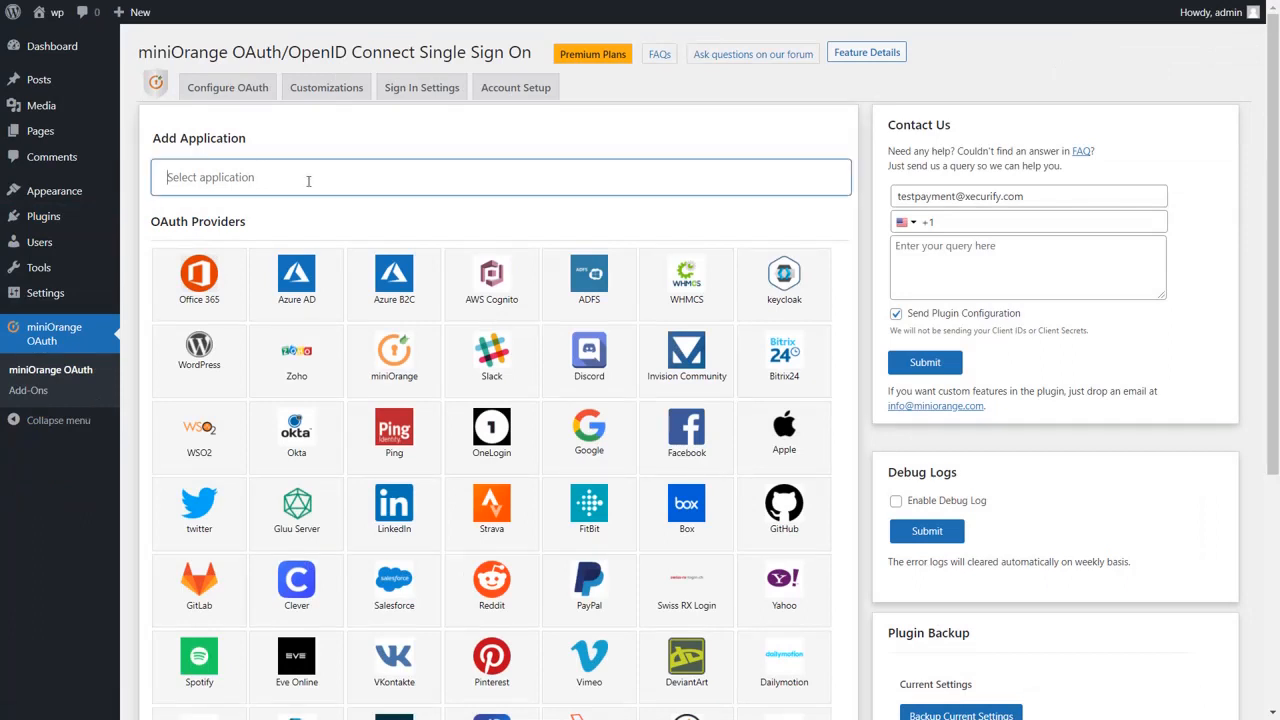
{"action": "type", "text": "co"}
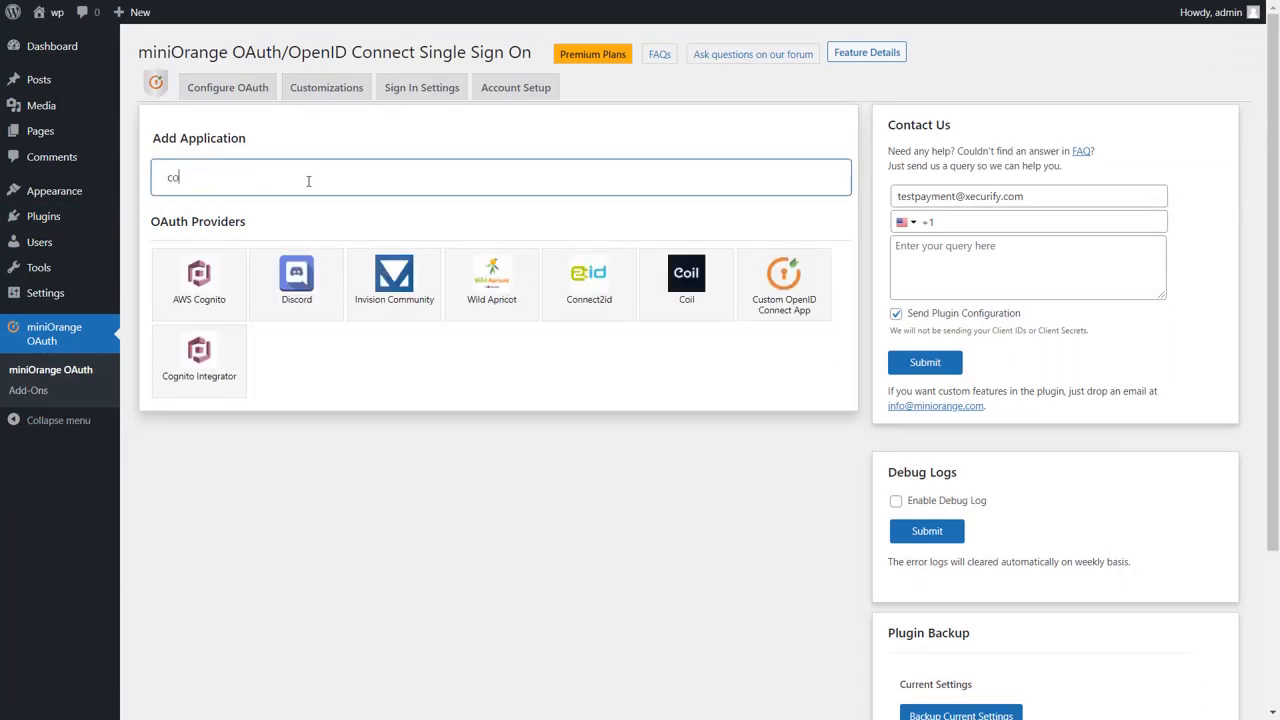
{"action": "type", "text": "gnito"}
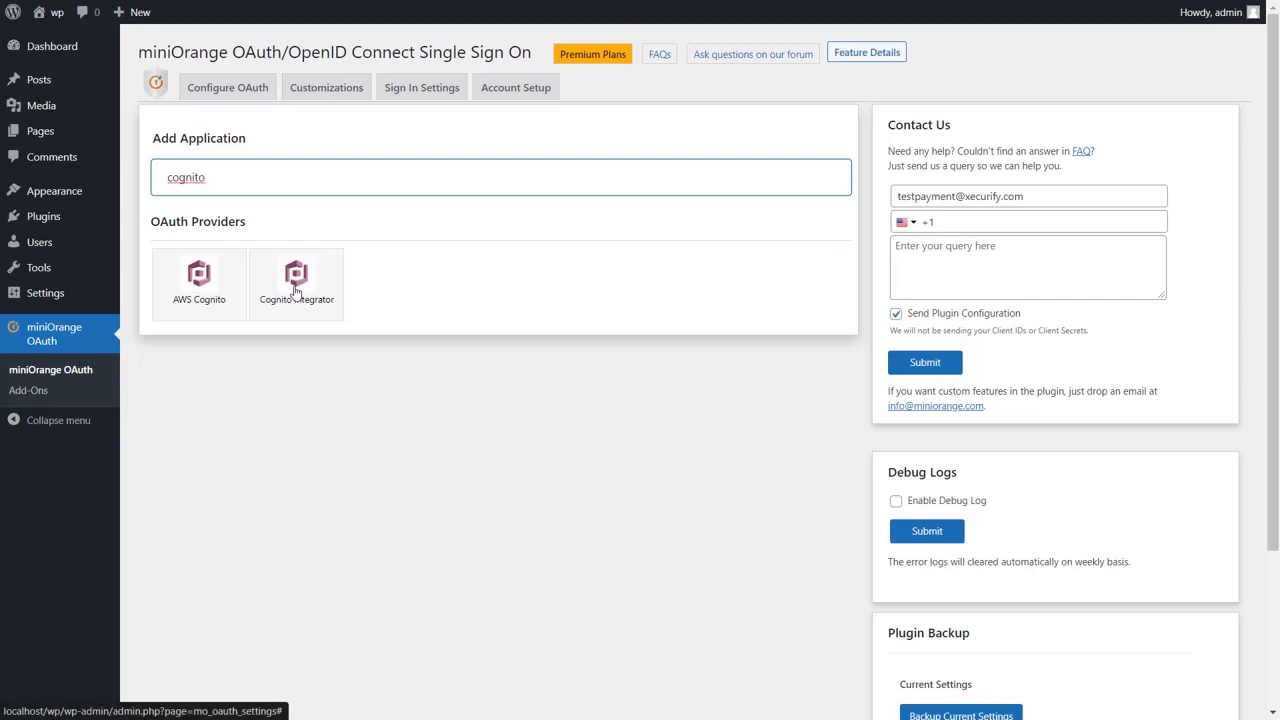
{"action": "left_click", "coordinate": [296, 280]}
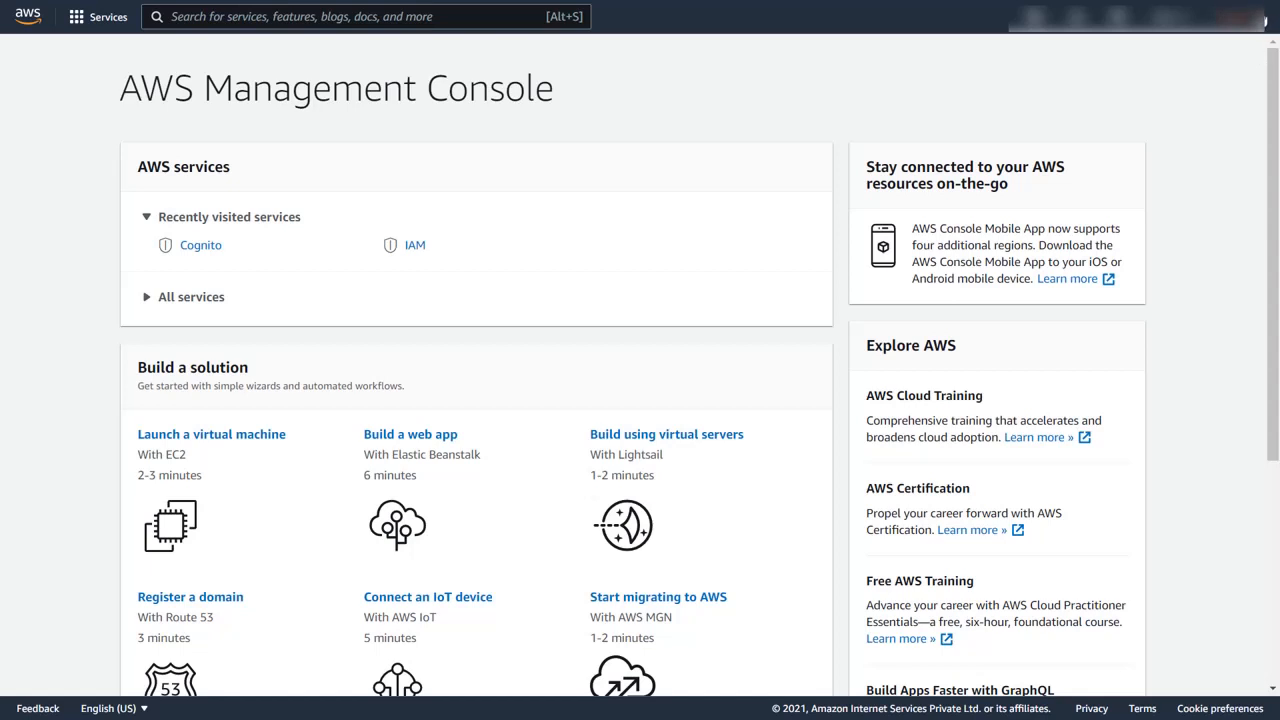
Step: Create and reveal a new AWS access key, and enter User Pool ID us-east-2_Hb7c0vD03
{"action": "left_click", "coordinate": [1135, 16]}
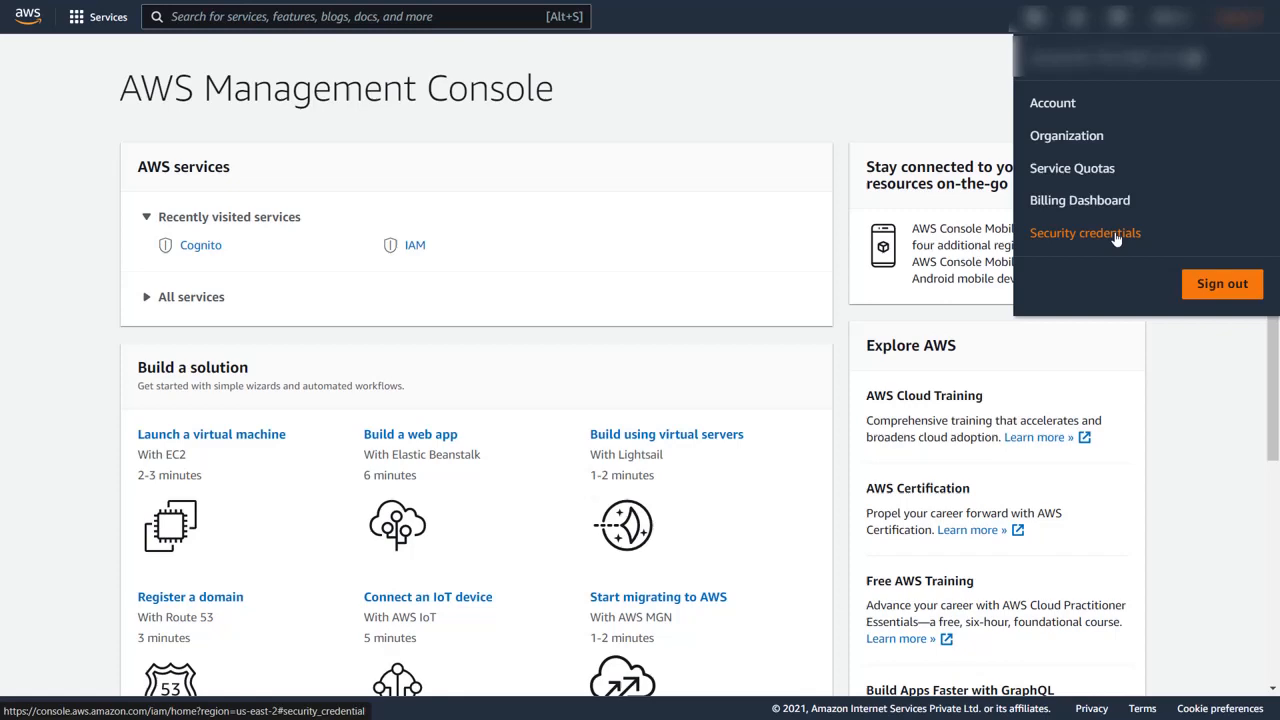
{"action": "left_click", "coordinate": [1085, 232]}
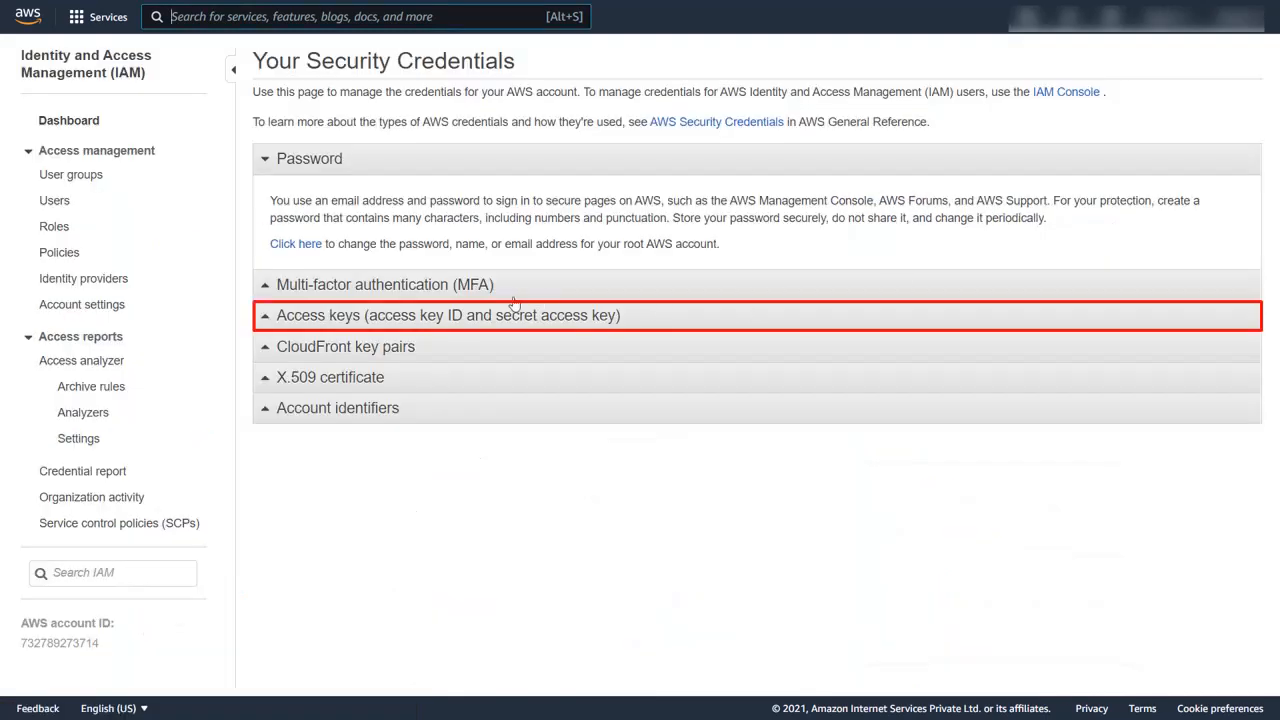
{"action": "left_click", "coordinate": [447, 315]}
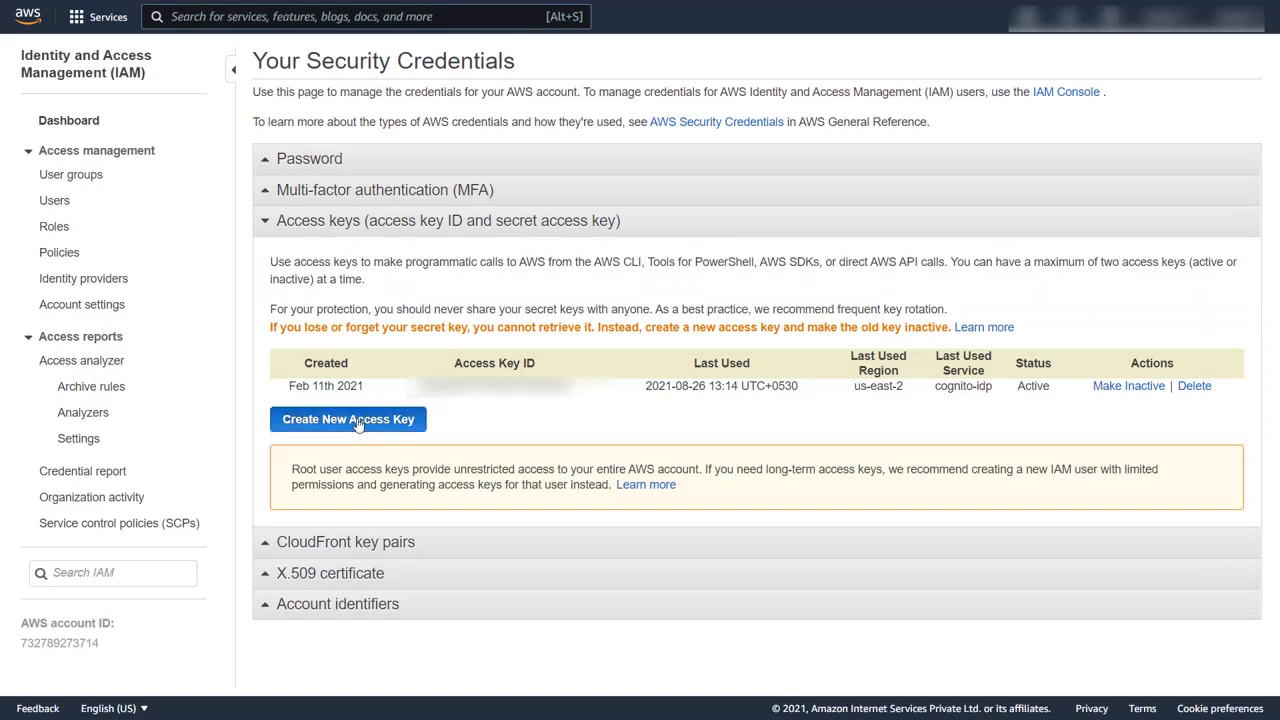
{"action": "left_click", "coordinate": [348, 419]}
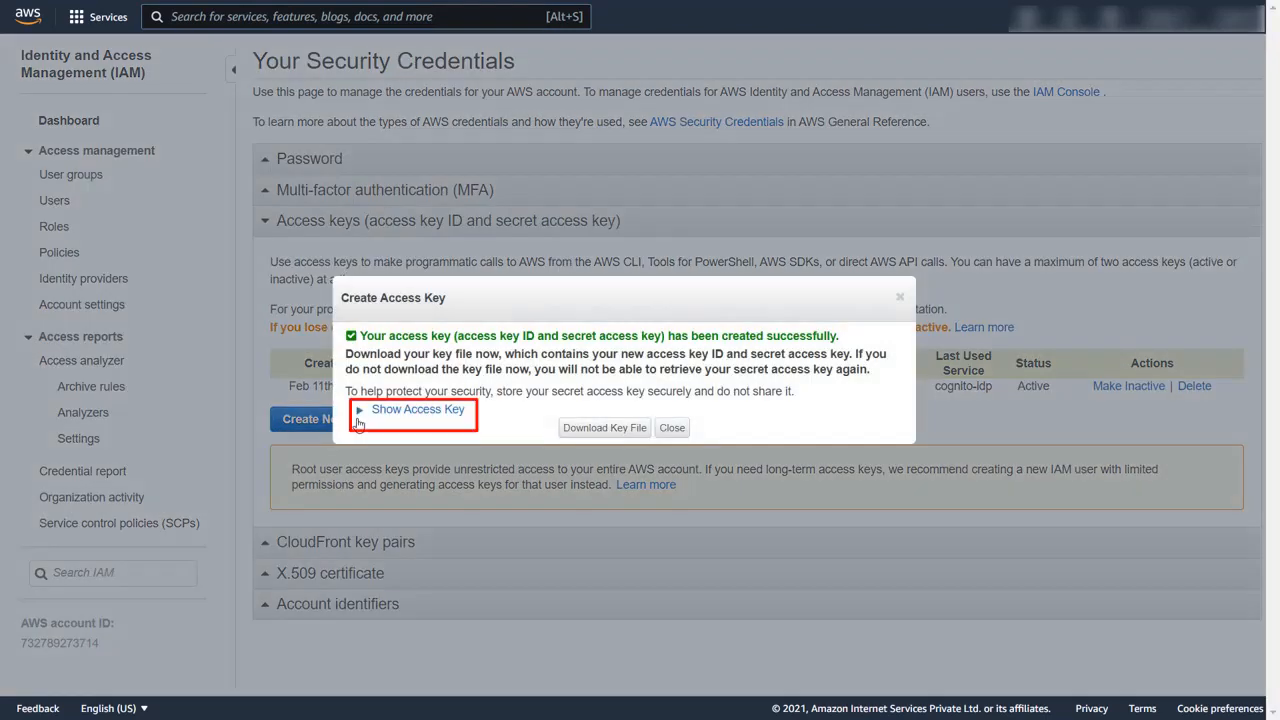
{"action": "left_click", "coordinate": [411, 409]}
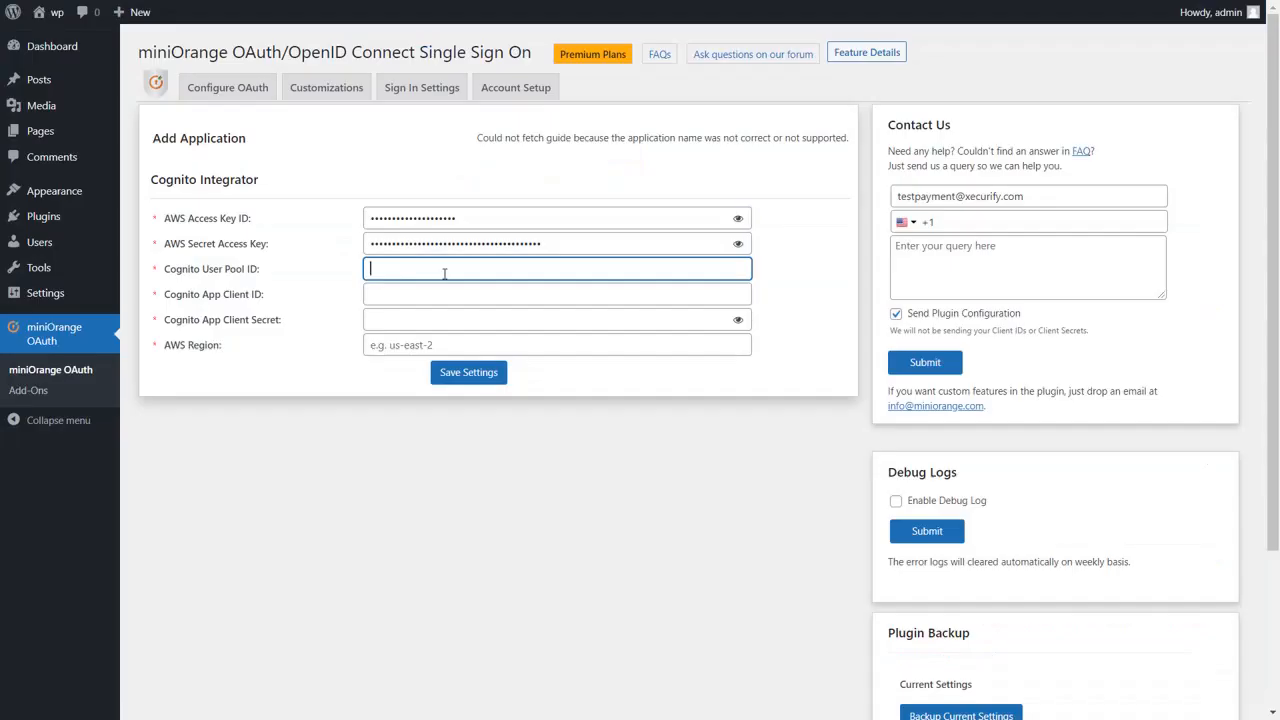
{"action": "type", "text": "us-east-2_Hb7c0vD03"}
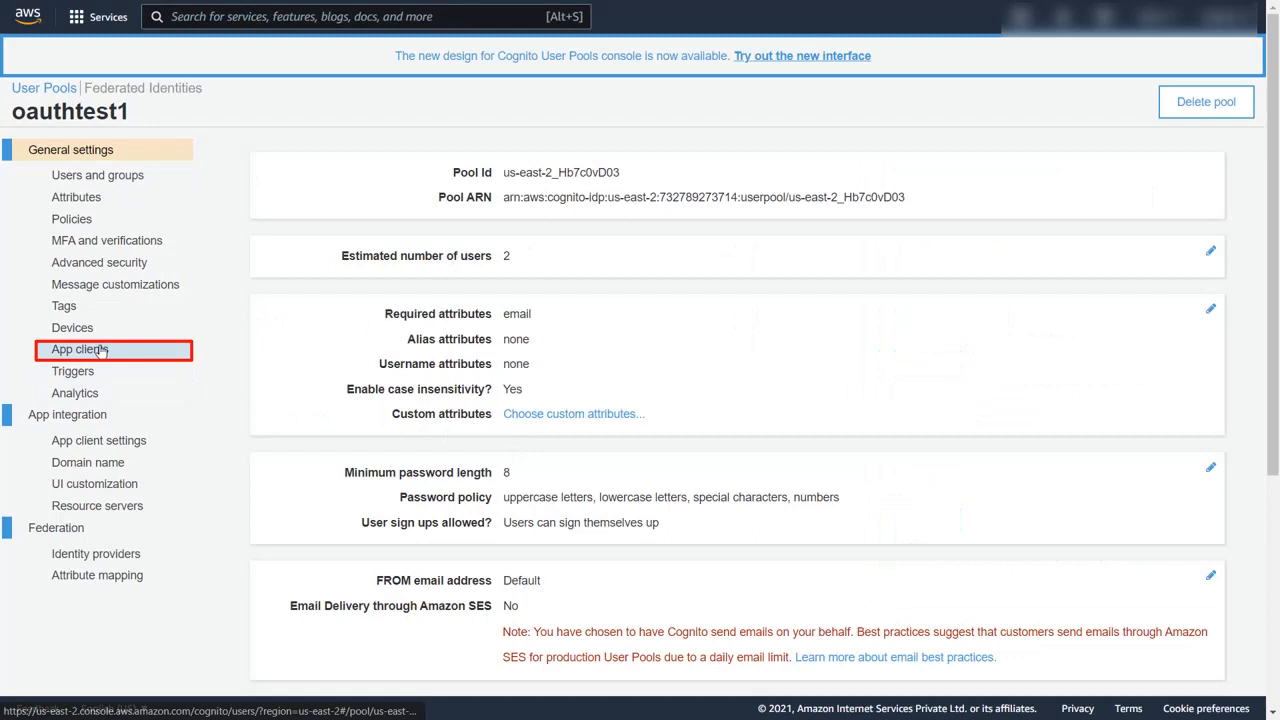
Step: Create app client 'oauth' with admin username-password auth flow enabled and reveal its credentials
{"action": "left_click", "coordinate": [79, 349]}
{"action": "type", "text": "oa"}
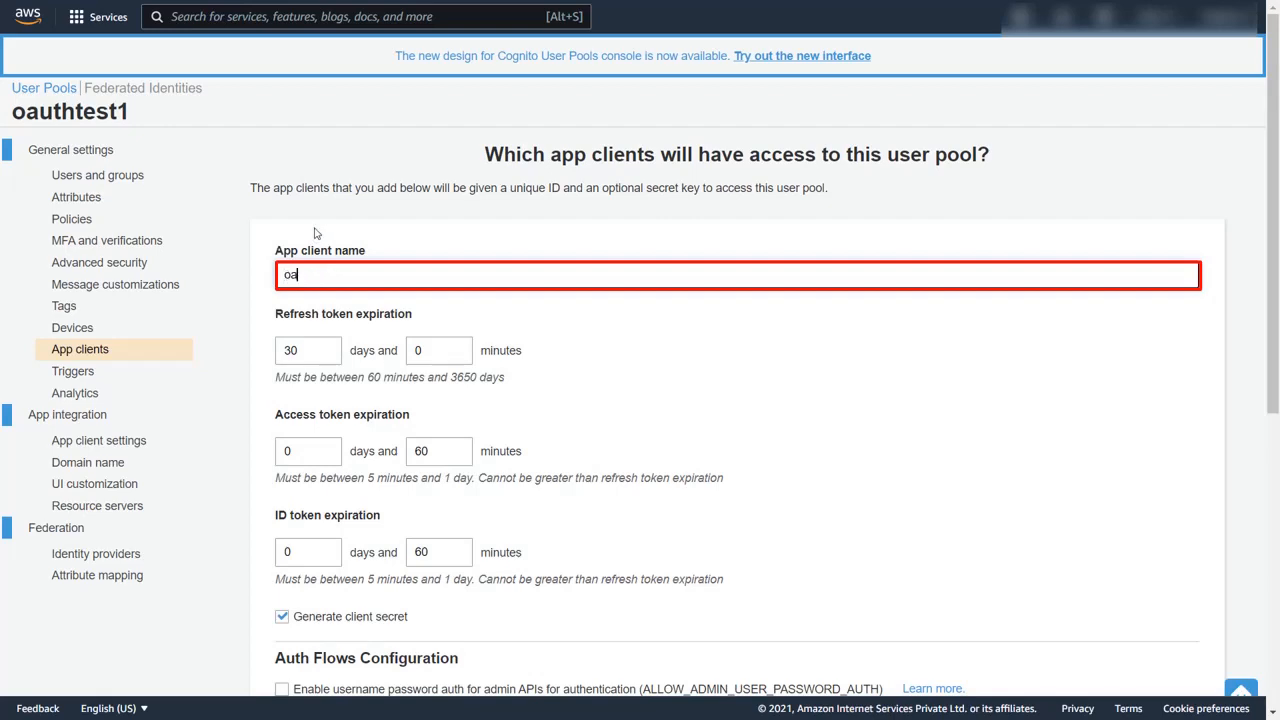
{"action": "scroll", "scroll_direction": "down", "scroll_amount": 3}
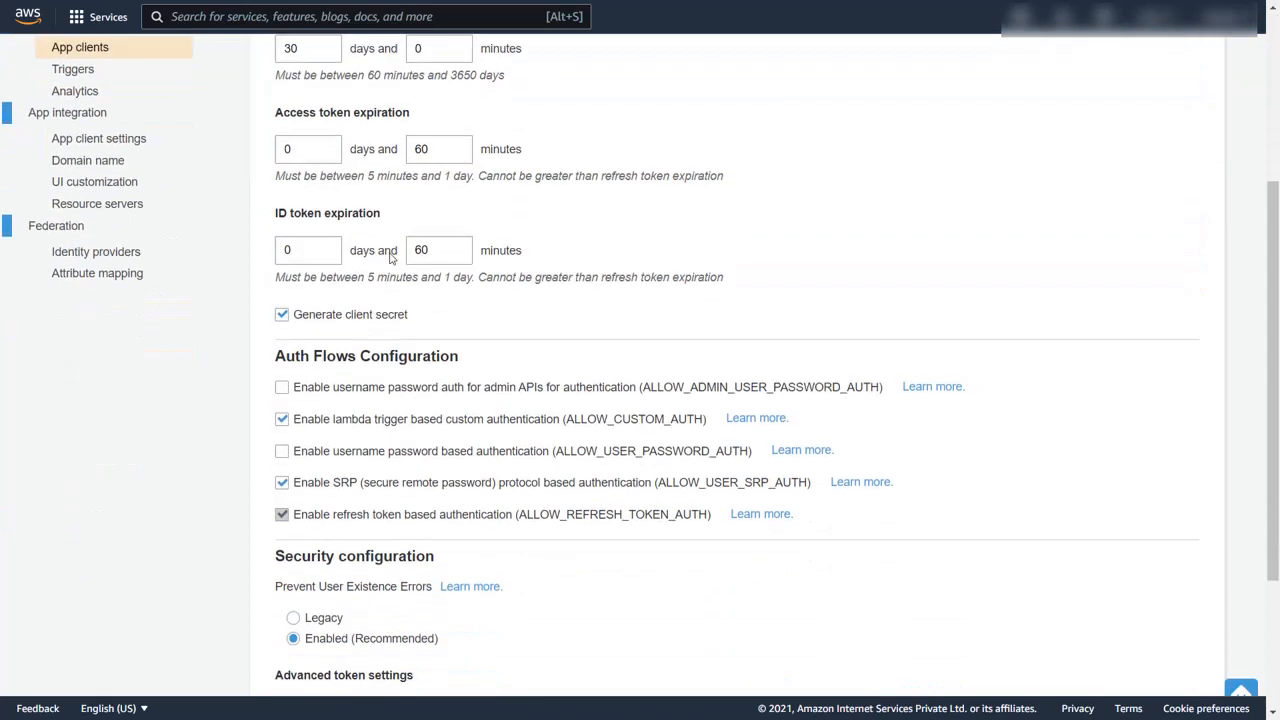
{"action": "scroll", "scroll_direction": "down", "scroll_amount": 3}
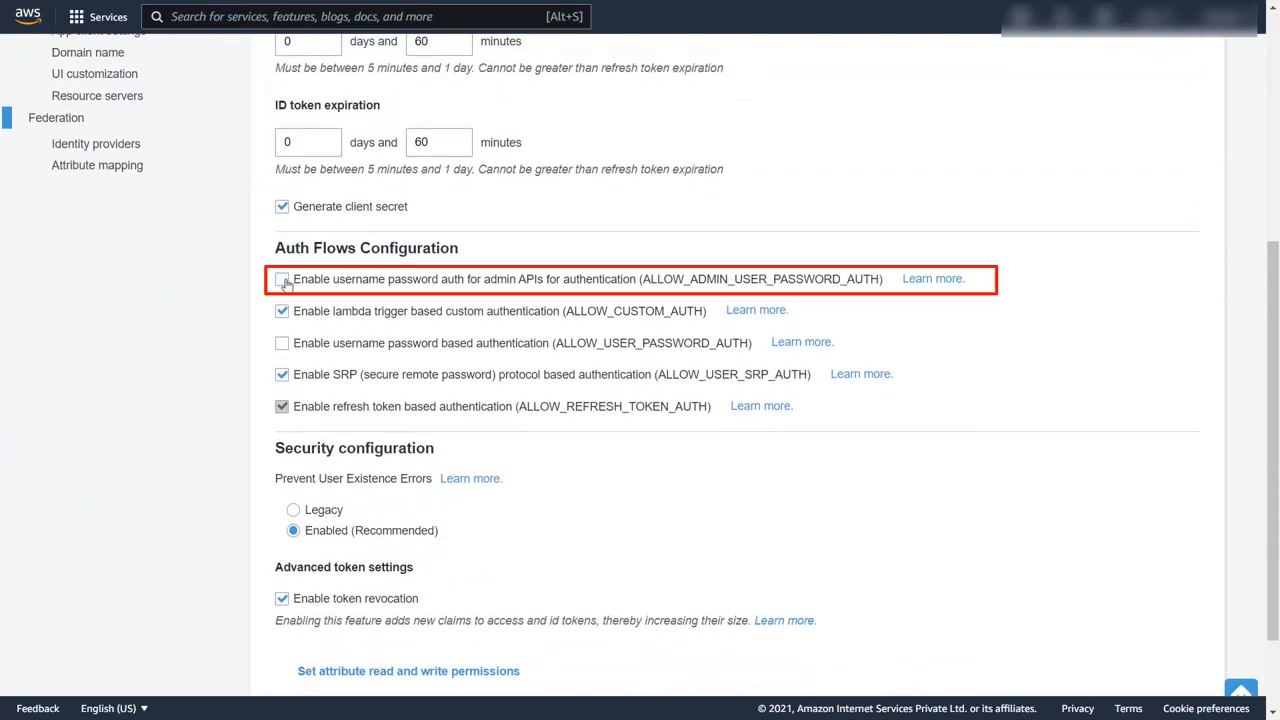
{"action": "left_click", "coordinate": [282, 279]}
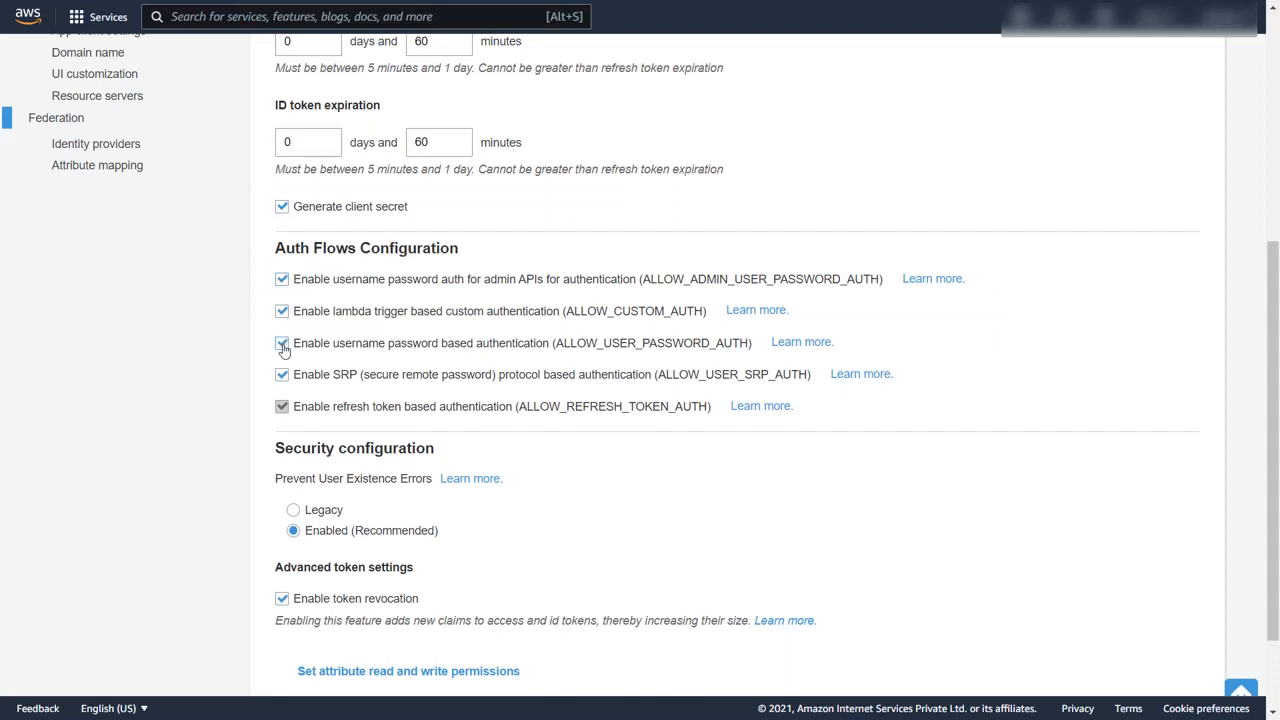
{"action": "scroll", "scroll_direction": "down", "scroll_amount": 3}
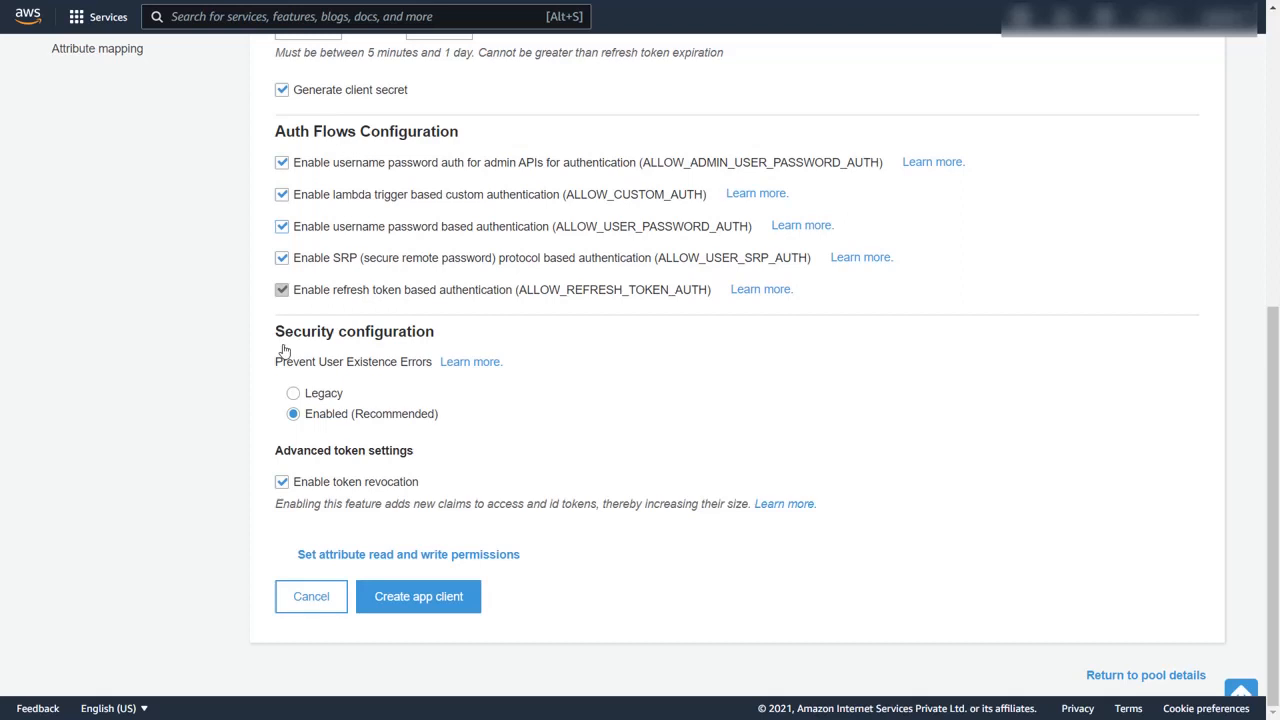
{"action": "left_click", "coordinate": [418, 596]}
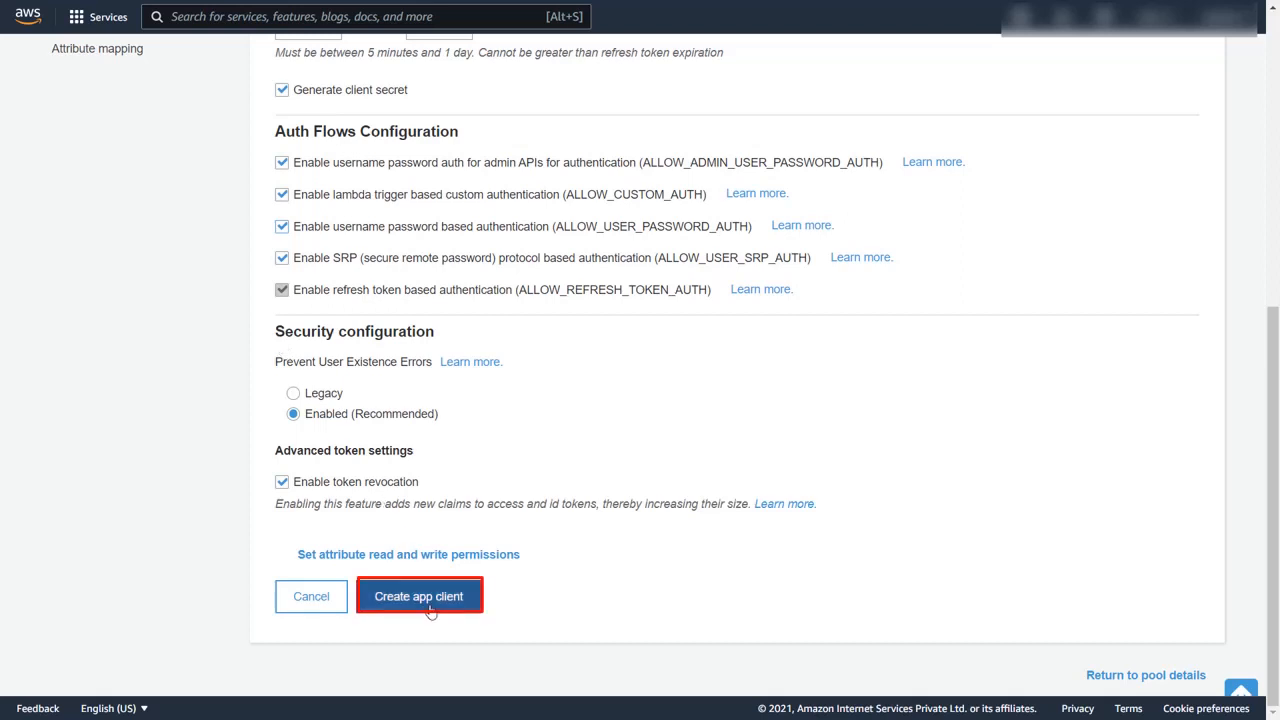
{"action": "left_click", "coordinate": [419, 596]}
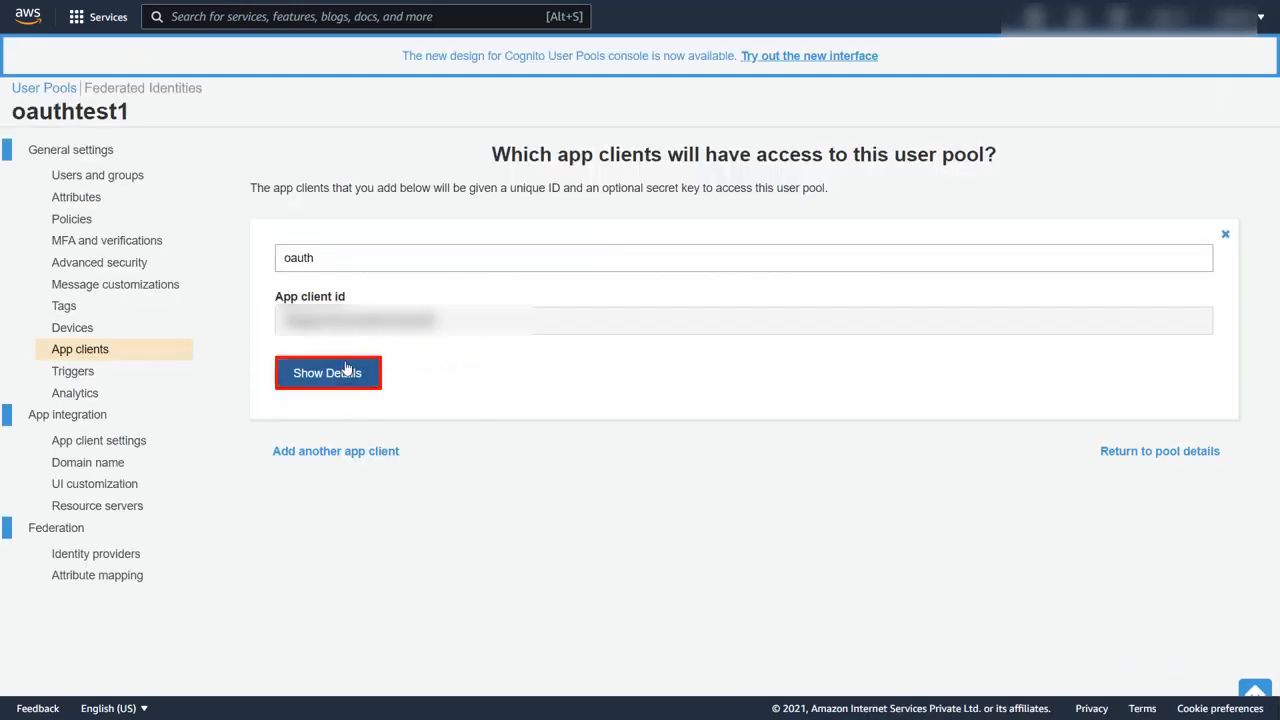
{"action": "left_click", "coordinate": [327, 372]}
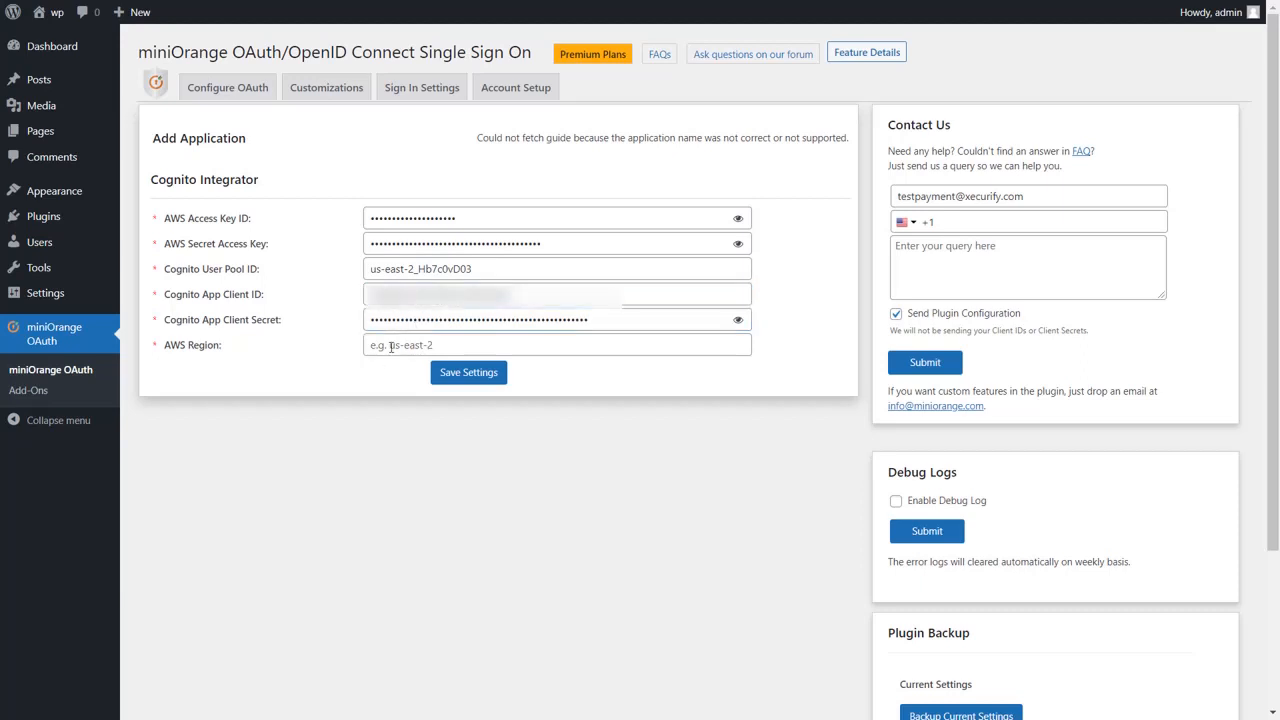
Step: Save region us-east-2, then test login with the Cognito user's password and review attributes
{"action": "type", "text": "us-east-2"}
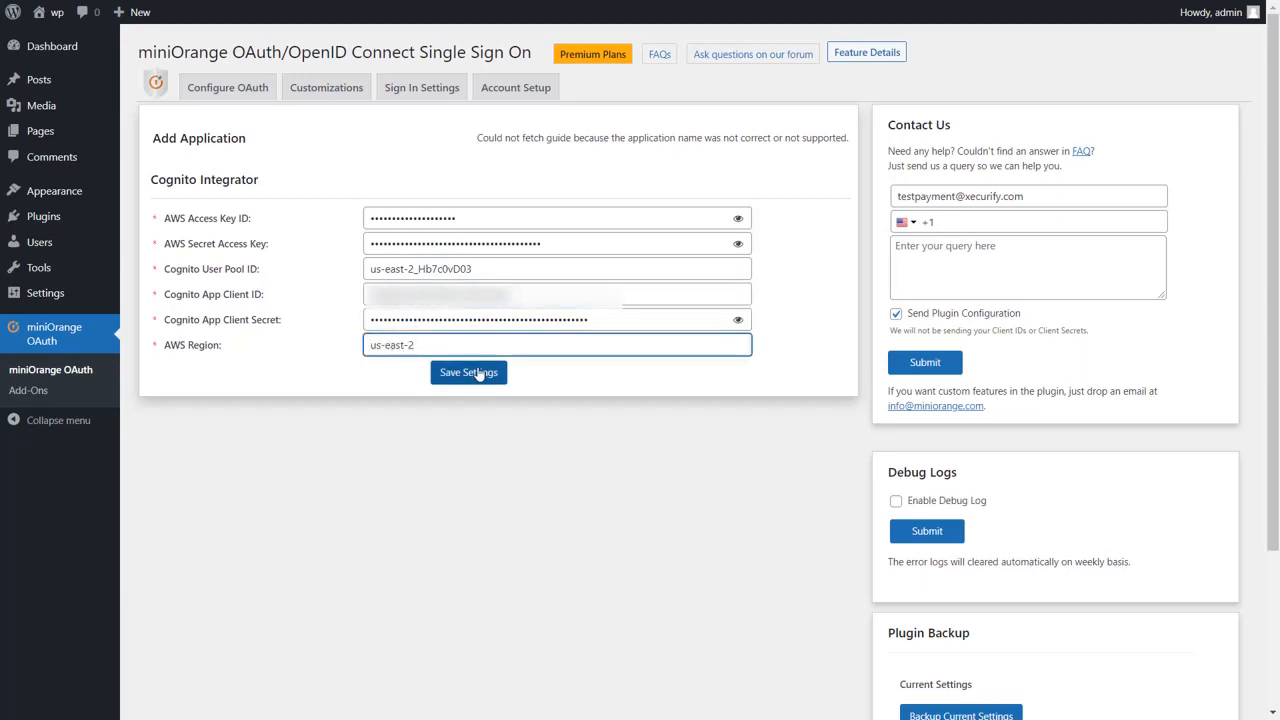
{"action": "left_click", "coordinate": [468, 372]}
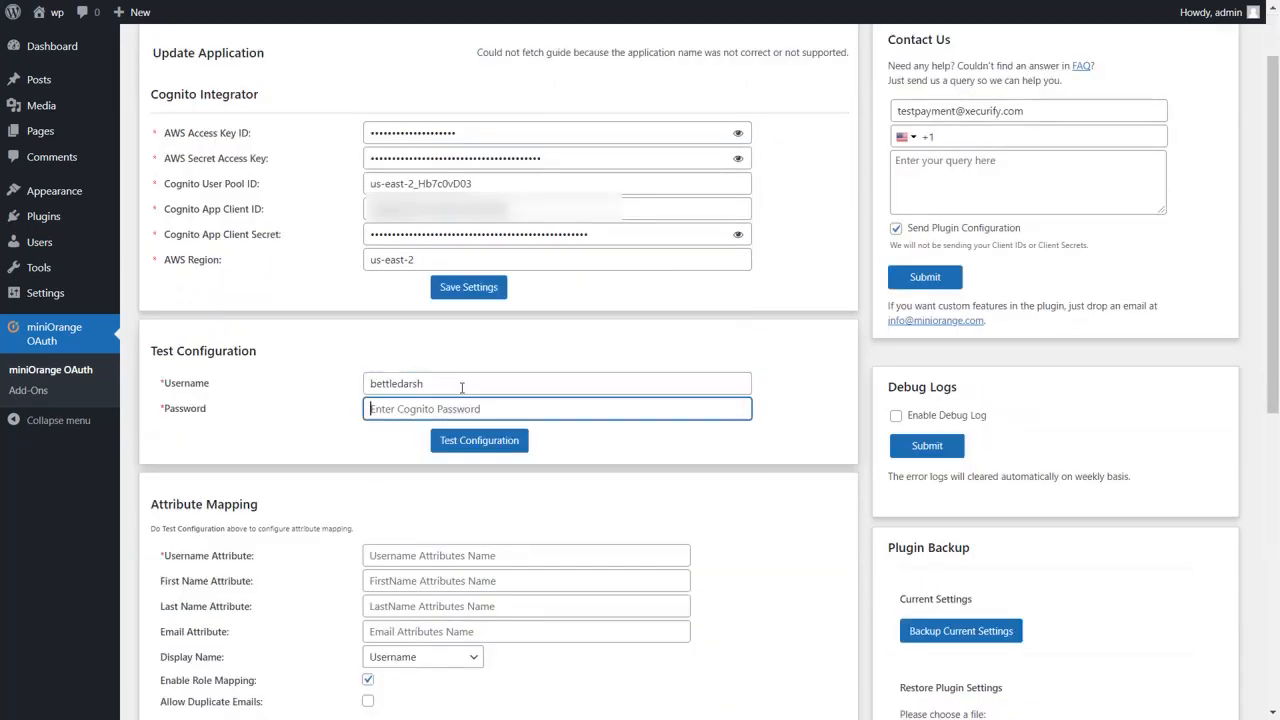
{"action": "type", "text": "password"}
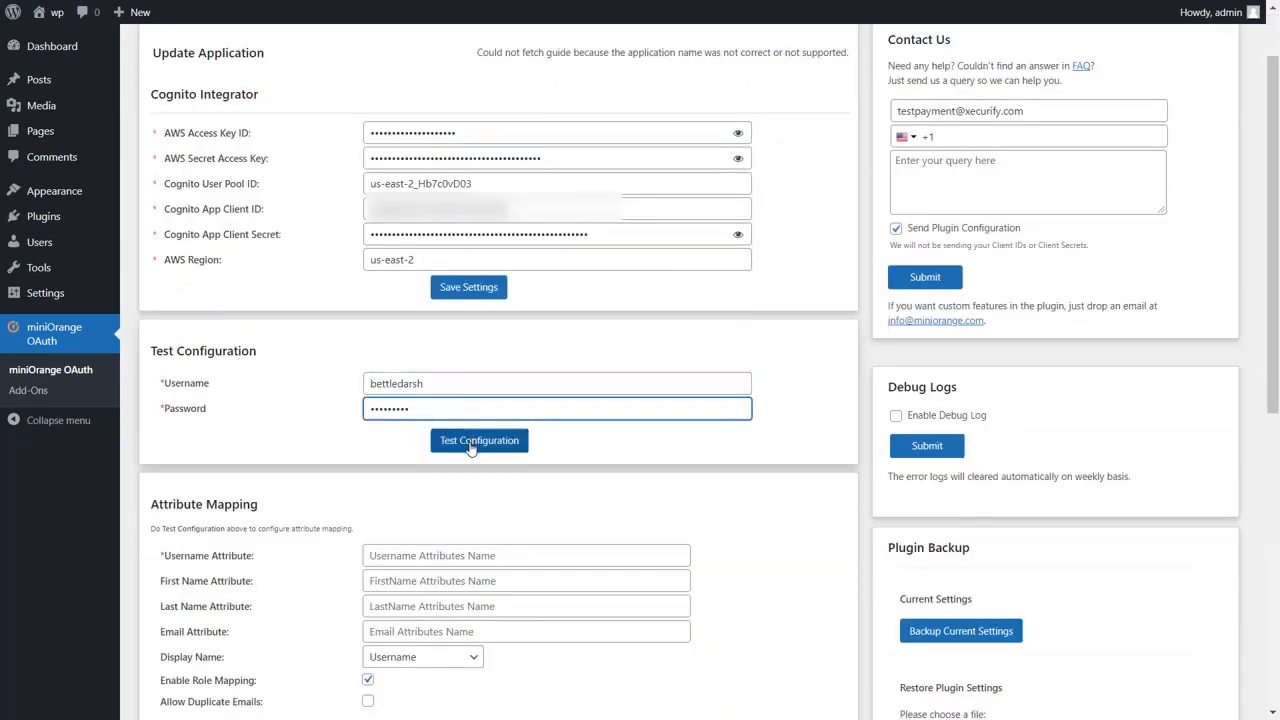
{"action": "left_click", "coordinate": [479, 440]}
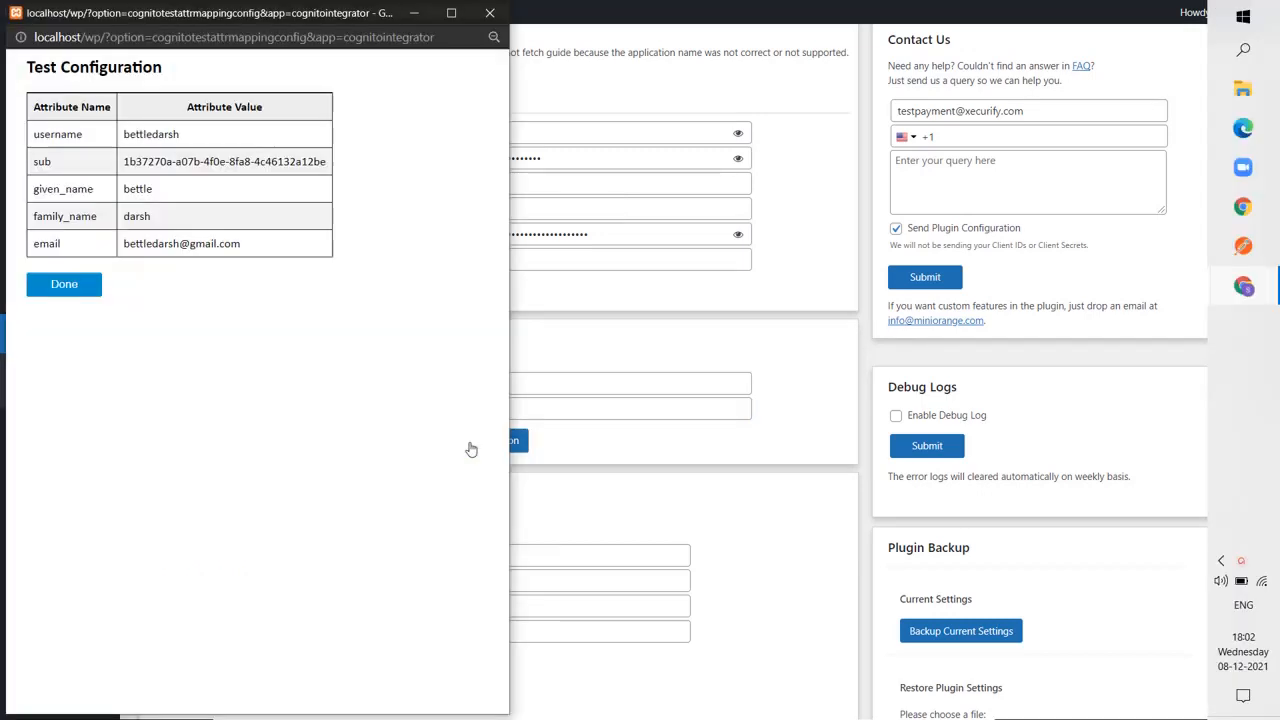
{"action": "left_click", "coordinate": [64, 284]}
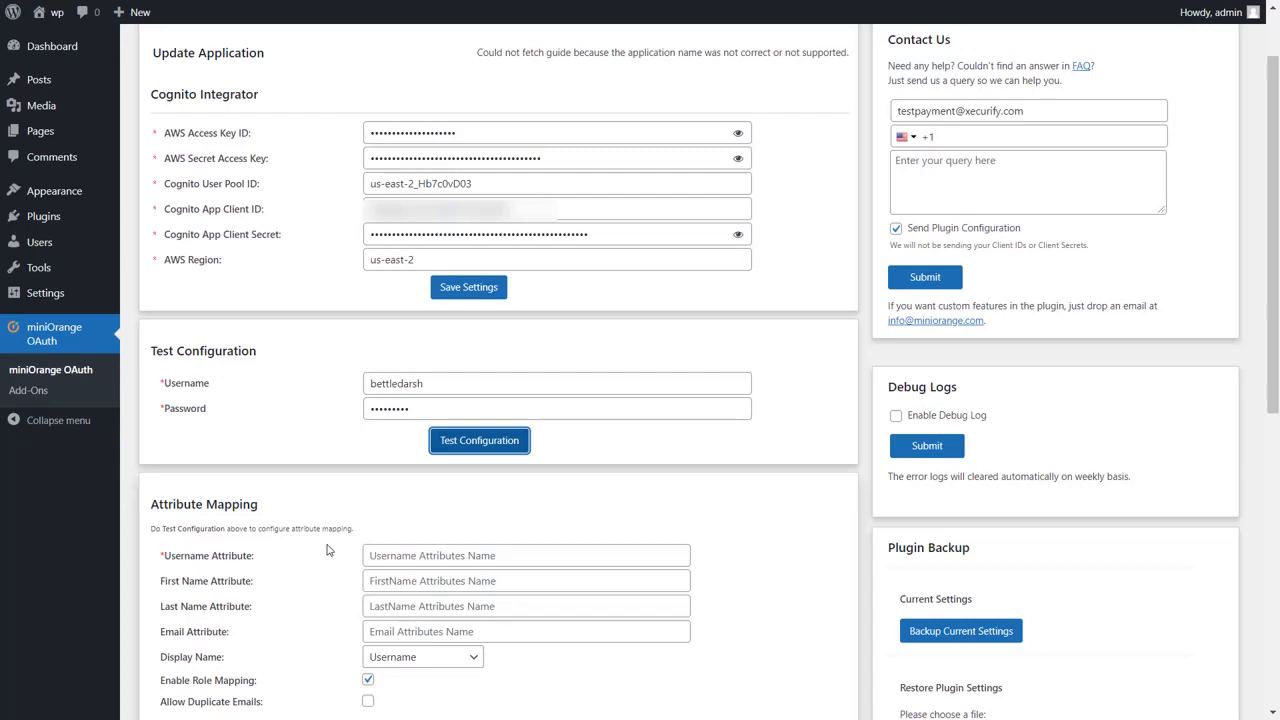
{"action": "left_click", "coordinate": [479, 440]}
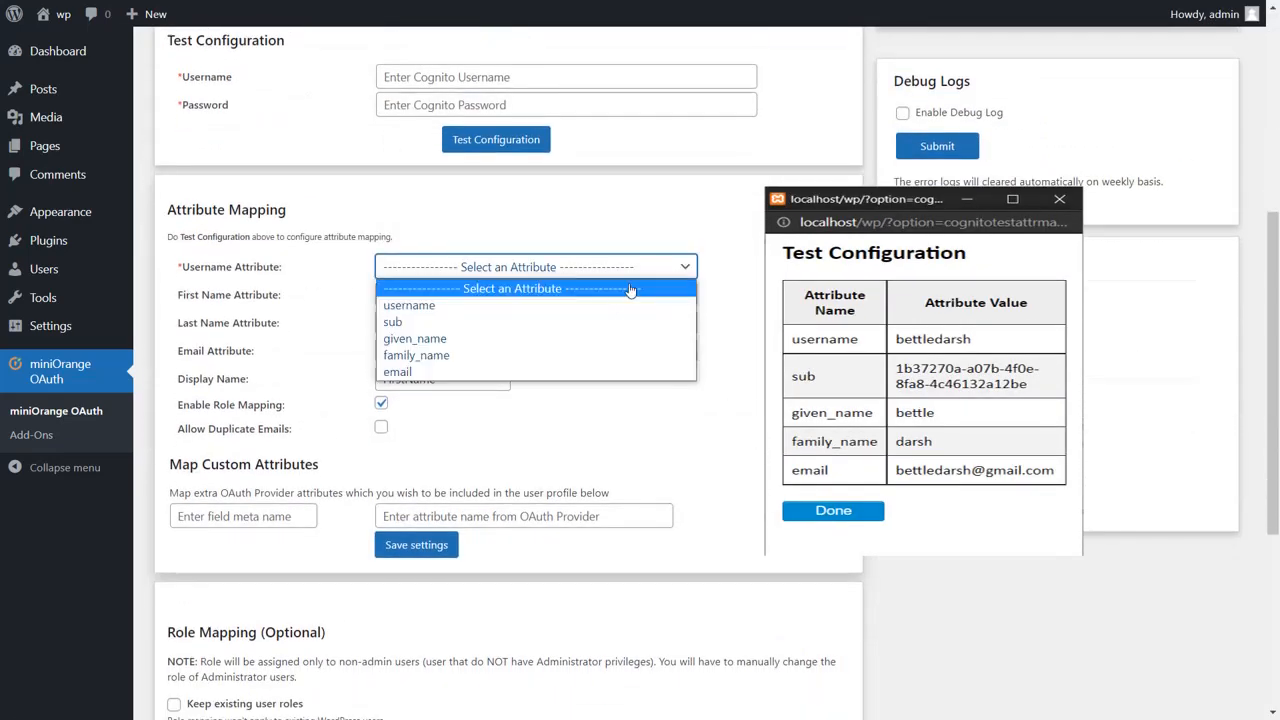
Step: Map Username Attribute to username and enter email as the Email attribute
{"action": "left_click", "coordinate": [409, 305]}
{"action": "type", "text": "family"}
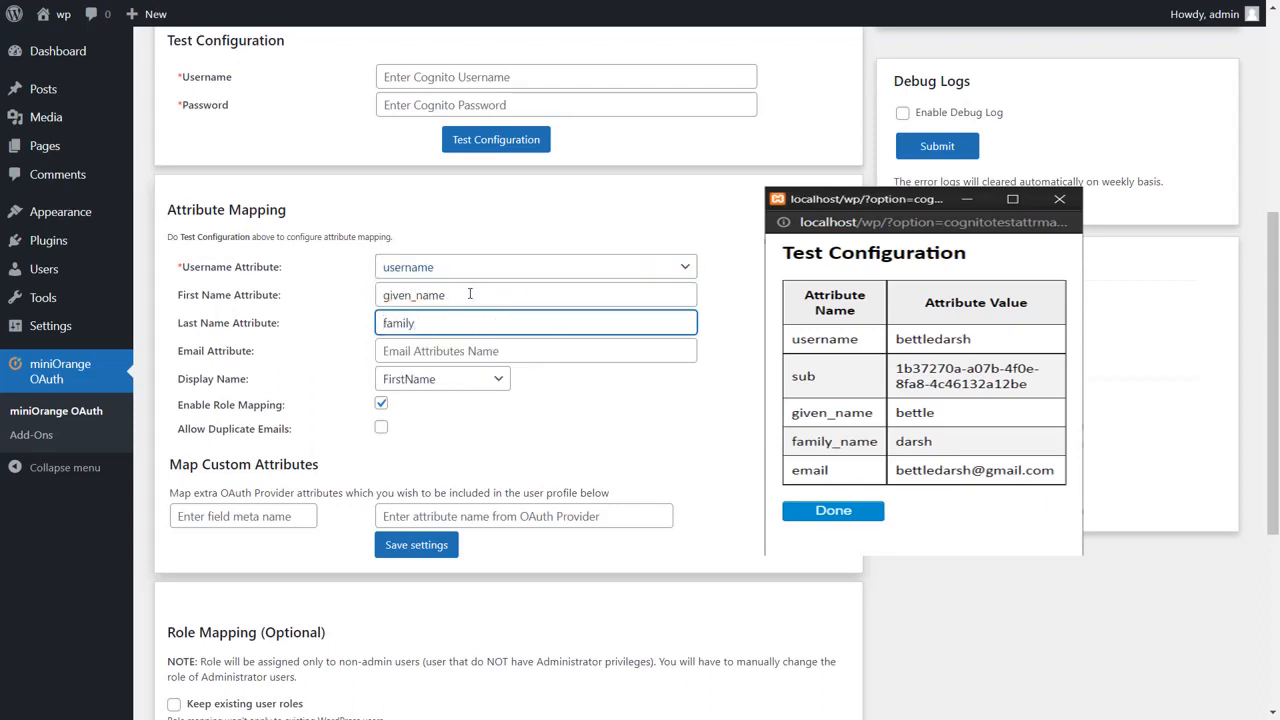
{"action": "type", "text": "email"}
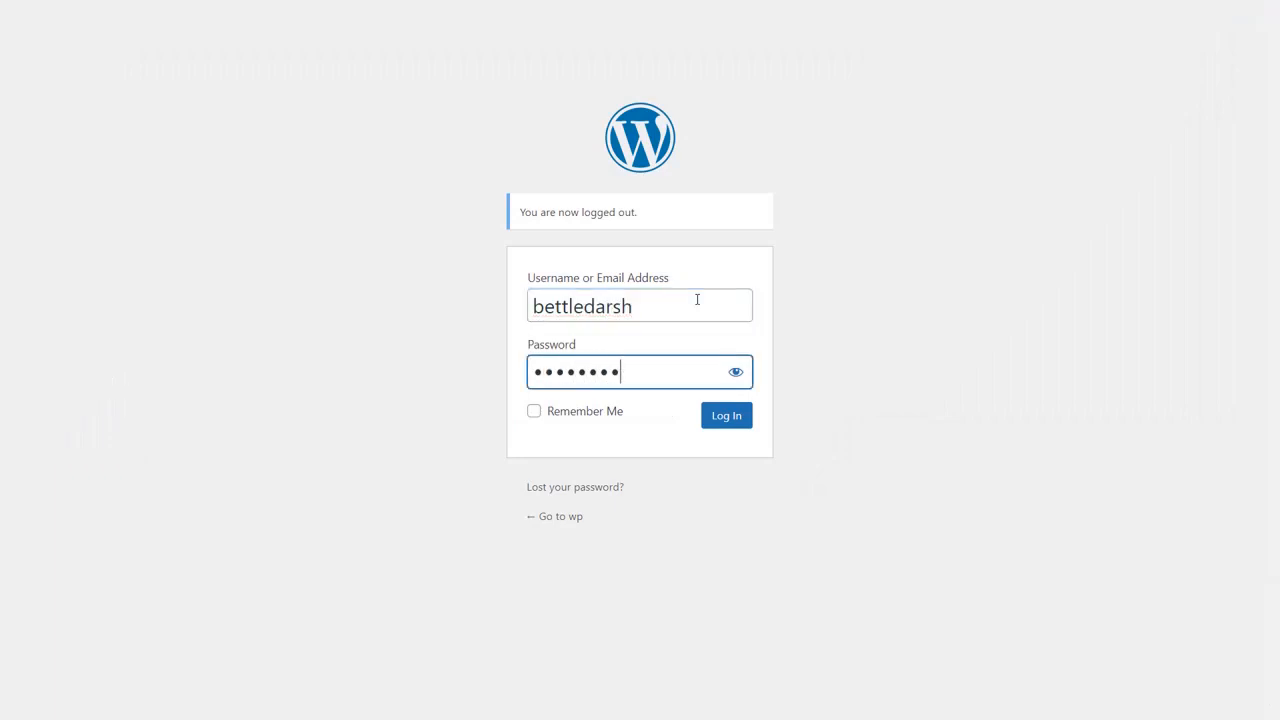
Step: Log into WordPress as Cognito user bettledarsh
{"action": "left_click", "coordinate": [726, 415]}
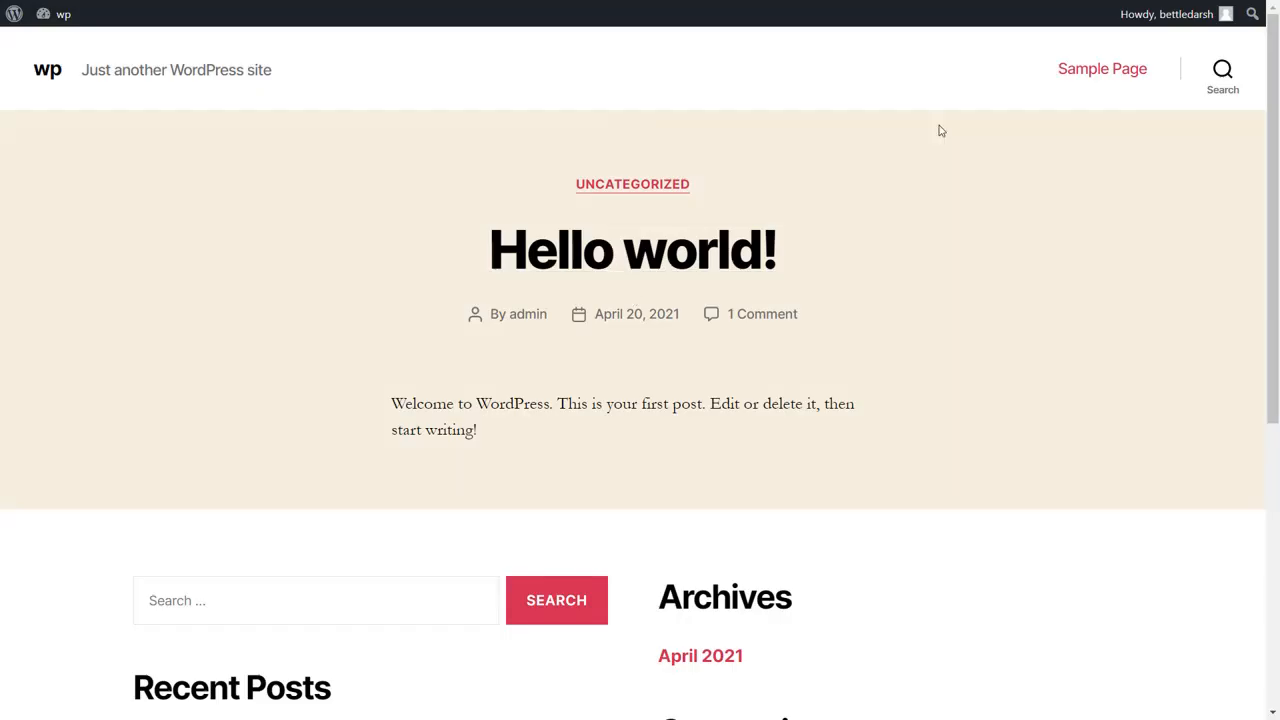